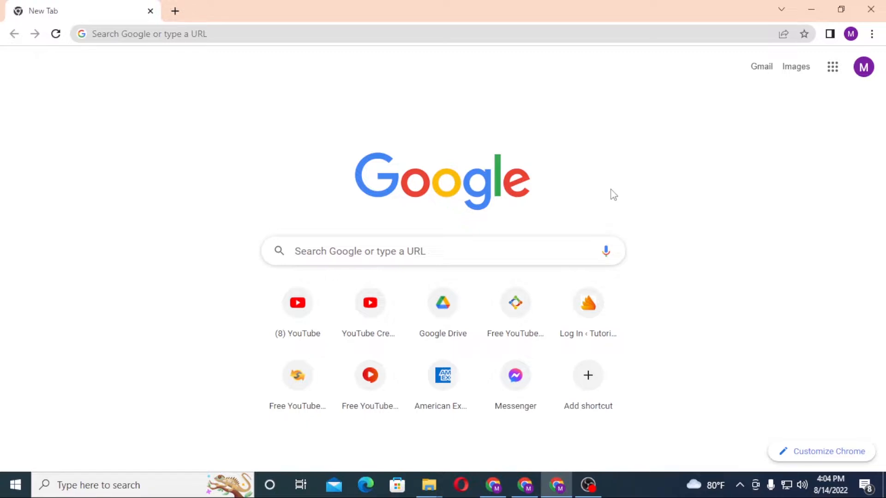
mouse_move(620, 190)
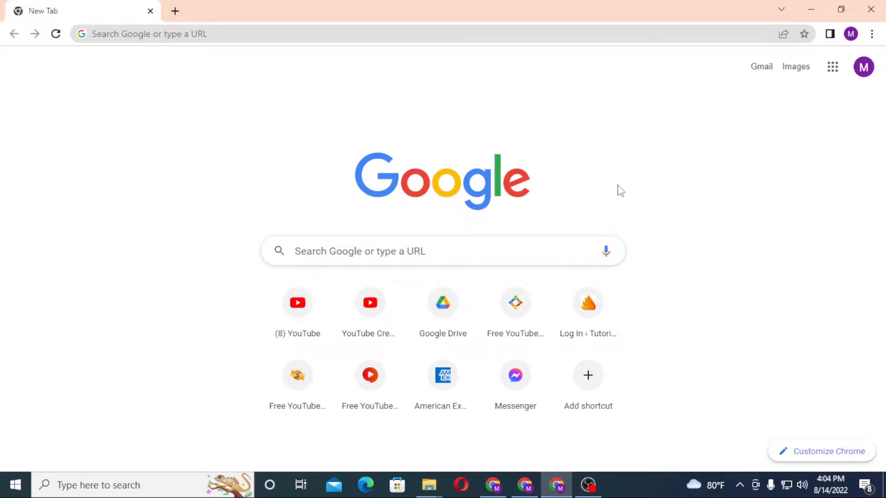
mouse_move(548, 153)
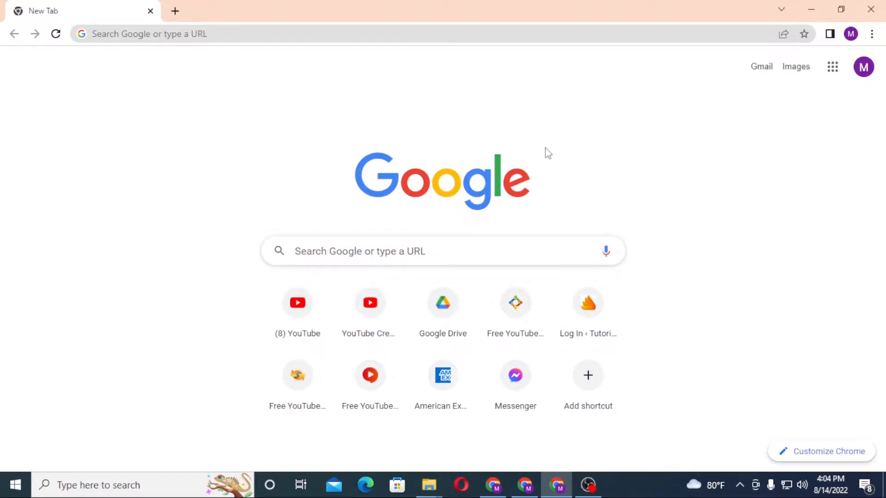
mouse_move(542, 126)
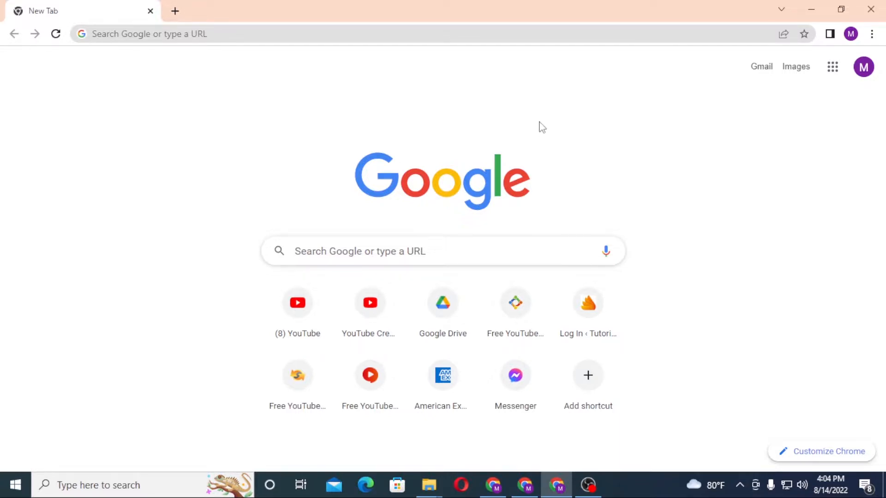
mouse_move(528, 107)
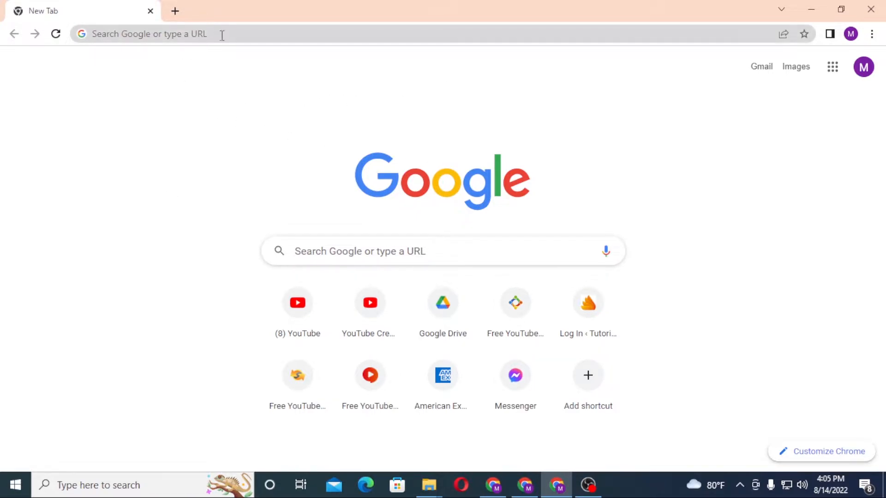
Step: Load discord.com in Chrome's address bar
text(discord.com)
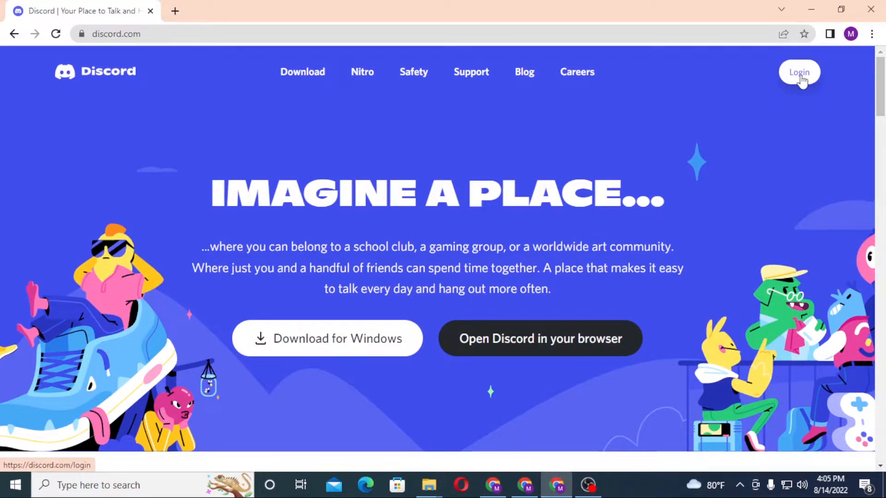
Step: Go to the Discord login page from the homepage's Login button
click(798, 72)
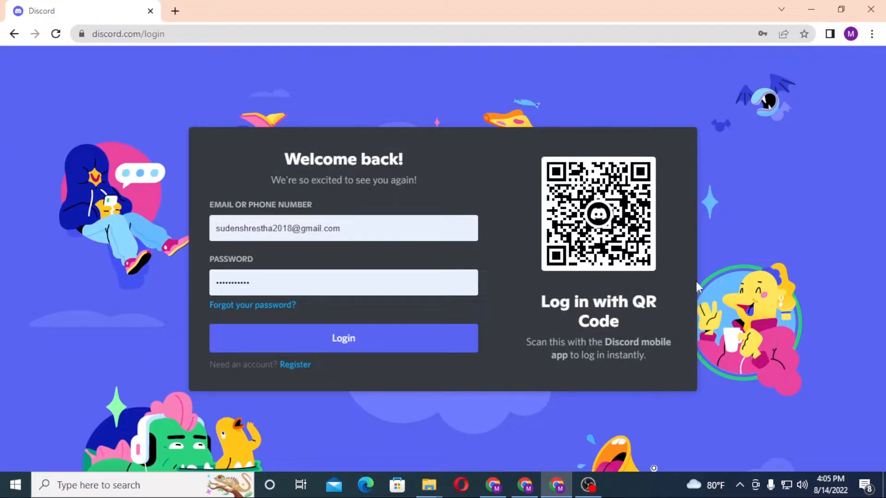
mouse_move(161, 332)
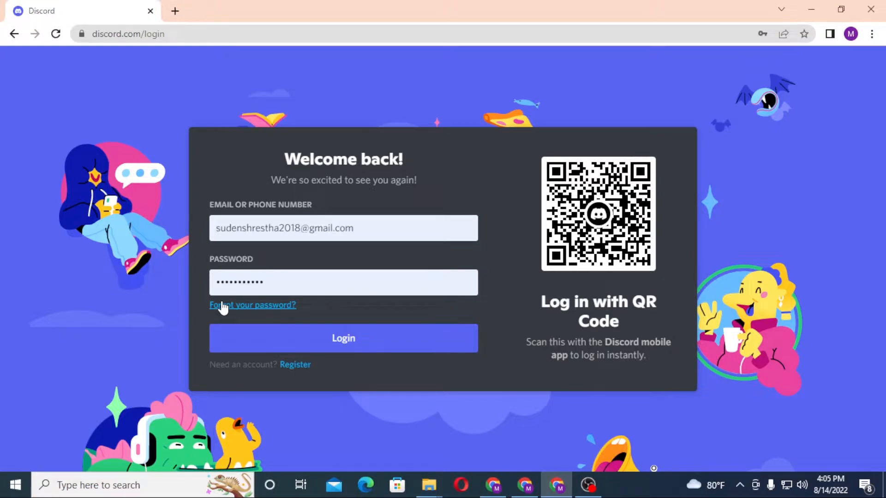
Step: Request a password reset via 'Forgot your password?' and dismiss the Instructions Sent notice
click(252, 305)
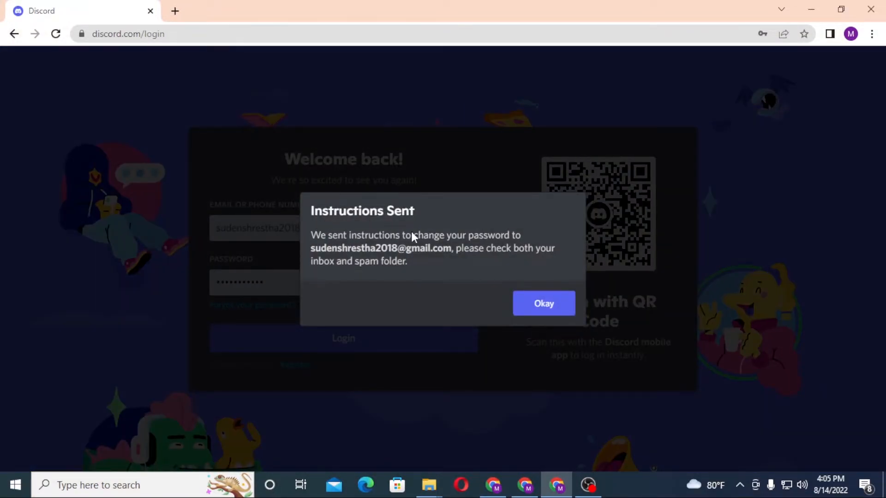
mouse_move(404, 256)
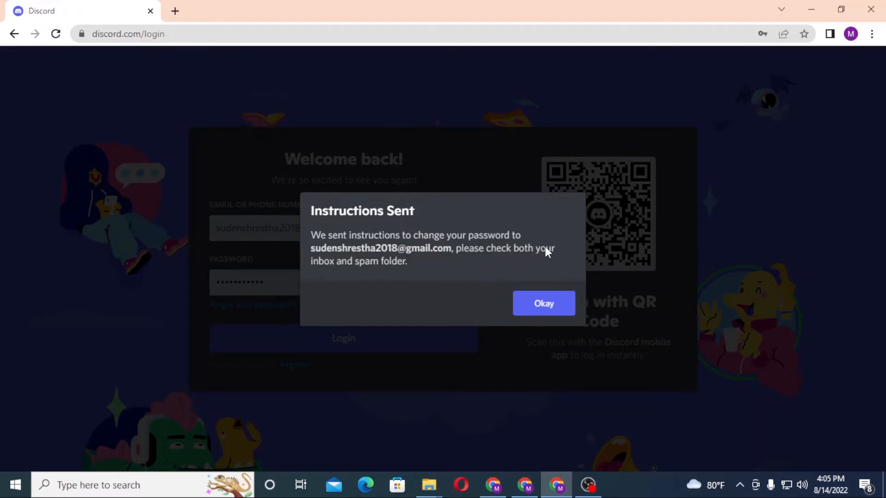
mouse_move(378, 278)
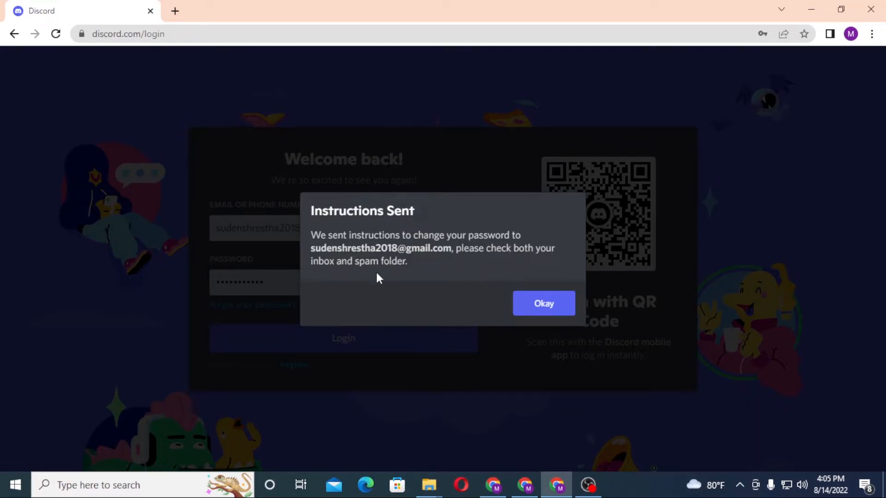
click(543, 304)
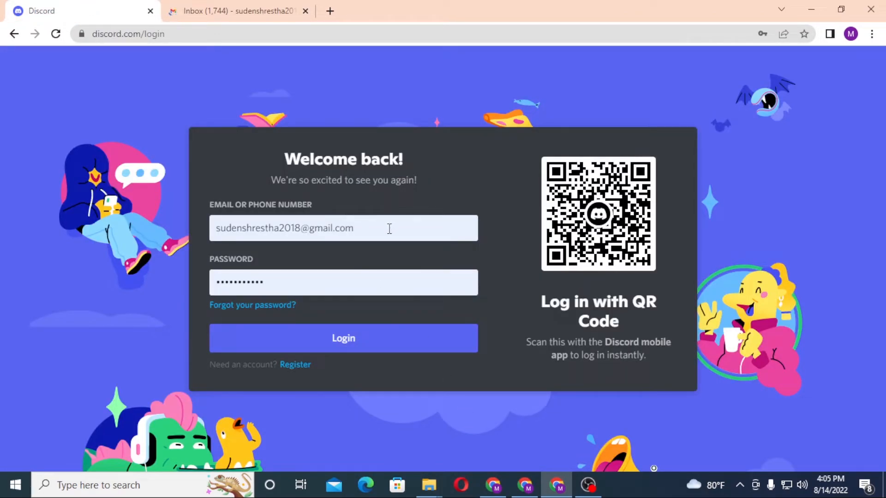
Step: Open the 'Password Reset Request for Discord' email in Gmail and follow Reset Password
click(343, 282)
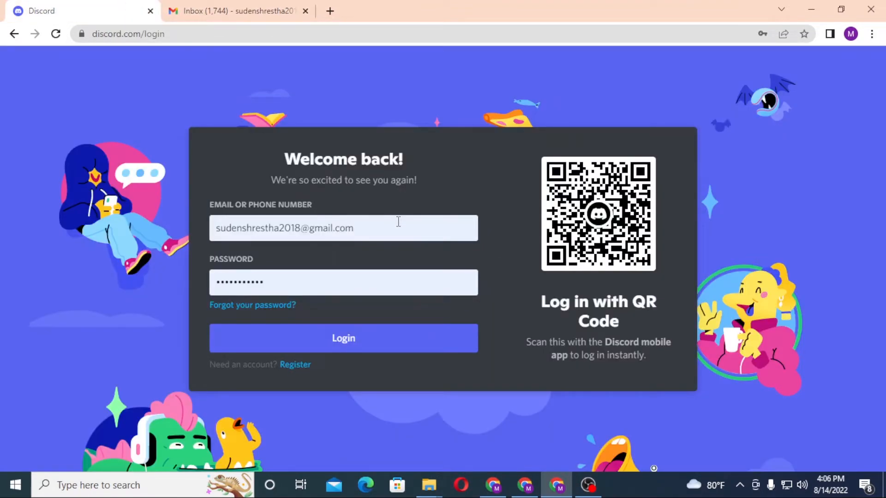
click(232, 11)
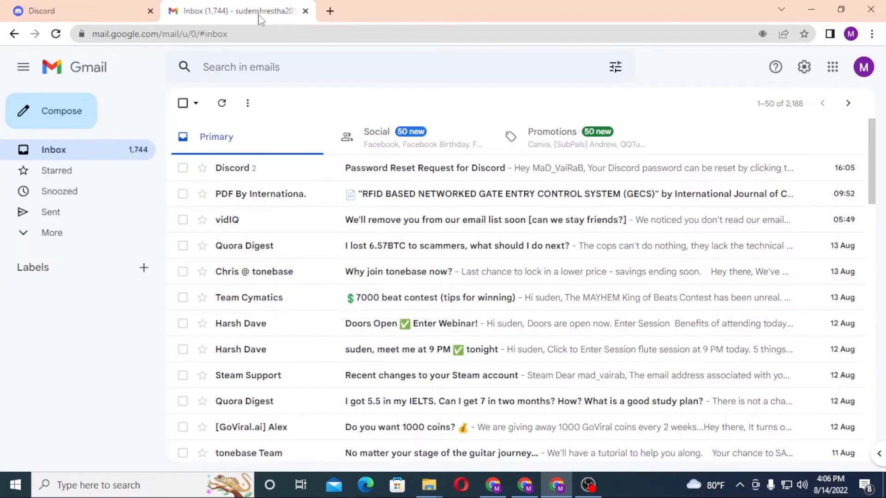
click(425, 168)
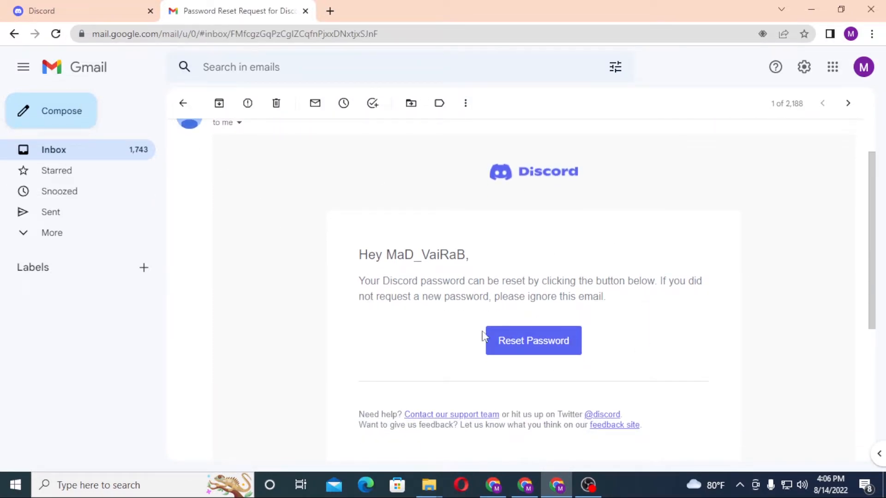
click(532, 340)
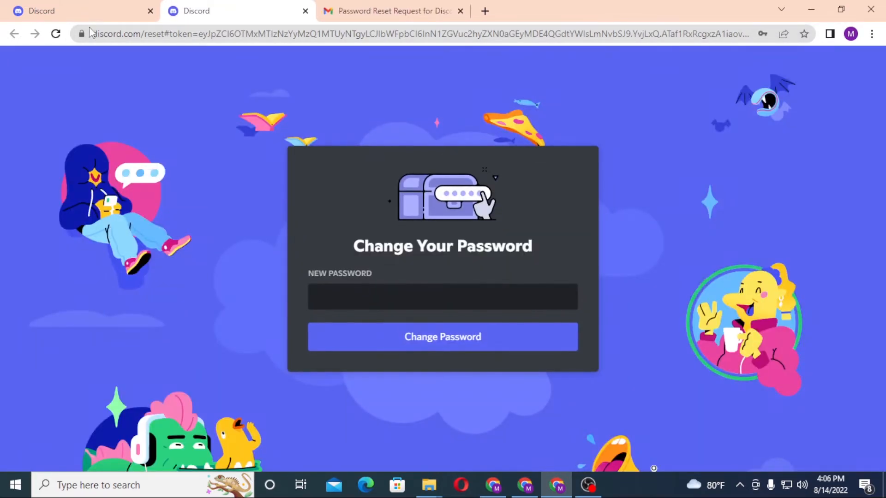
mouse_move(455, 281)
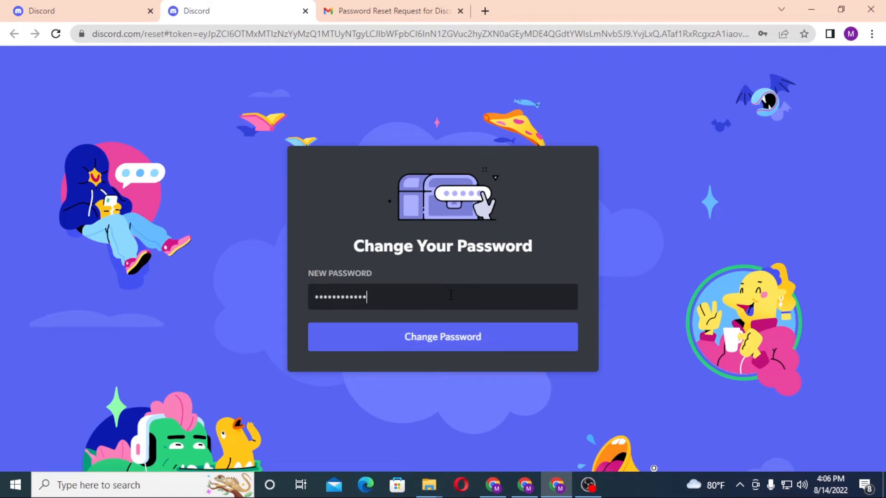
Step: Enter a new password and submit it with Change Password
click(443, 337)
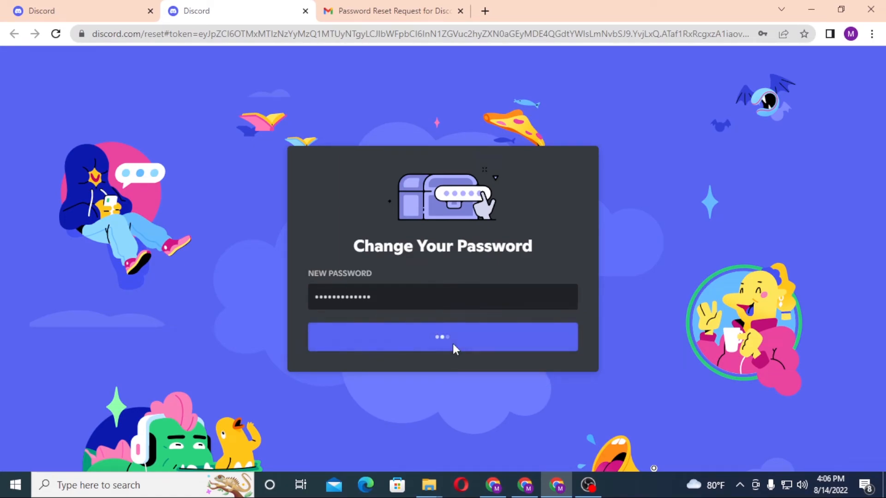
click(442, 337)
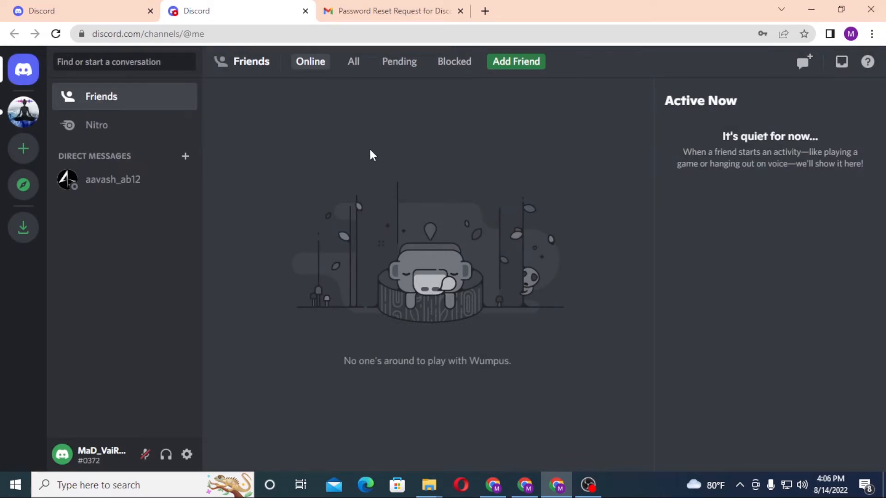
mouse_move(324, 183)
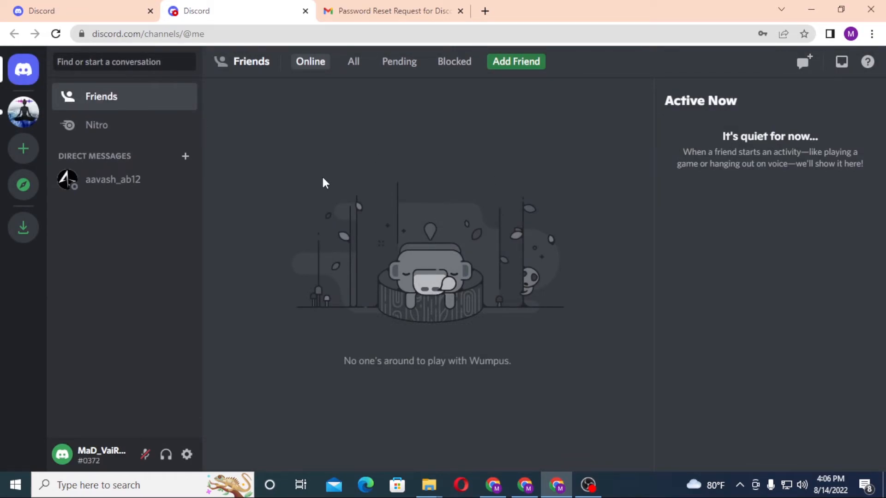